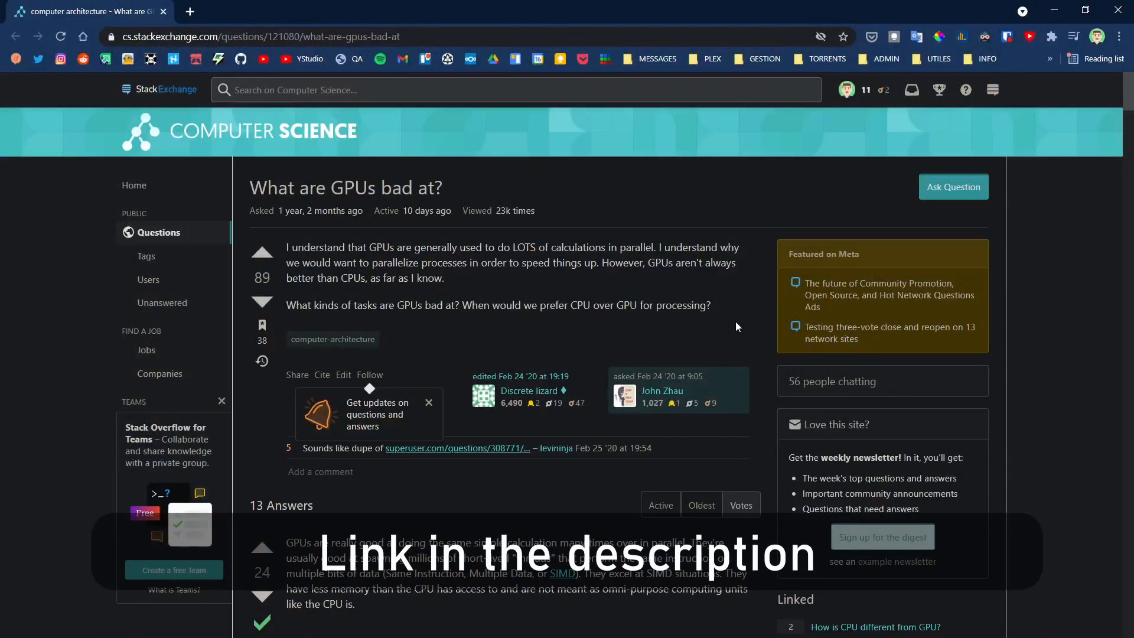
# Step: Blend colour via step(UV.x, percentage) with grayscale via step(percentage, UV.x), Percentage 0.5
pyautogui.scroll(-3)
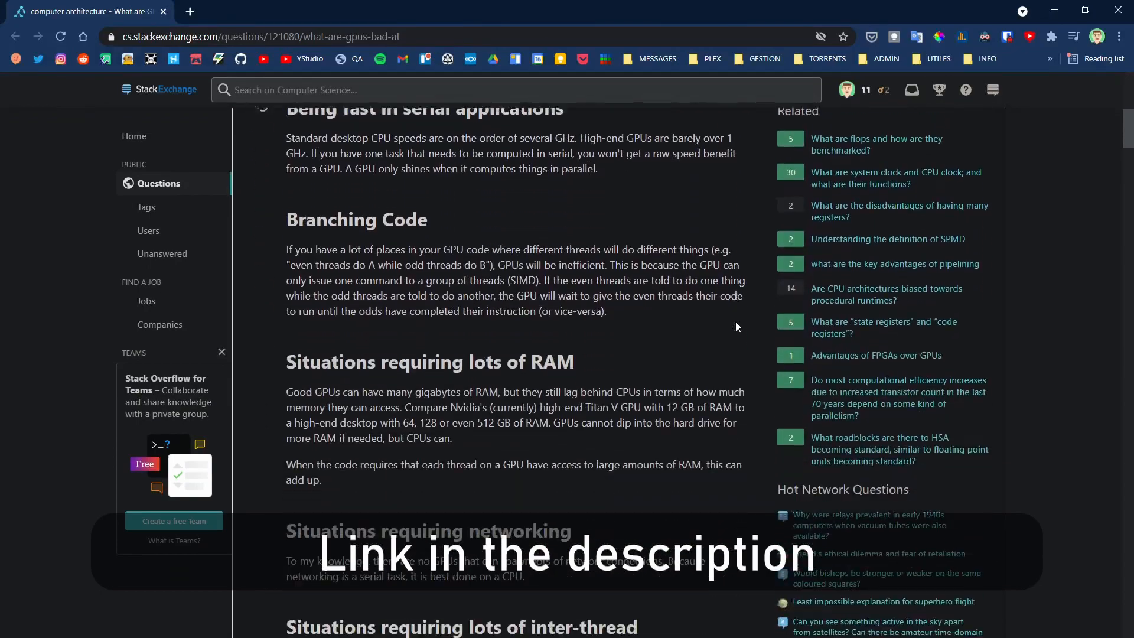
pyautogui.scroll(-3)
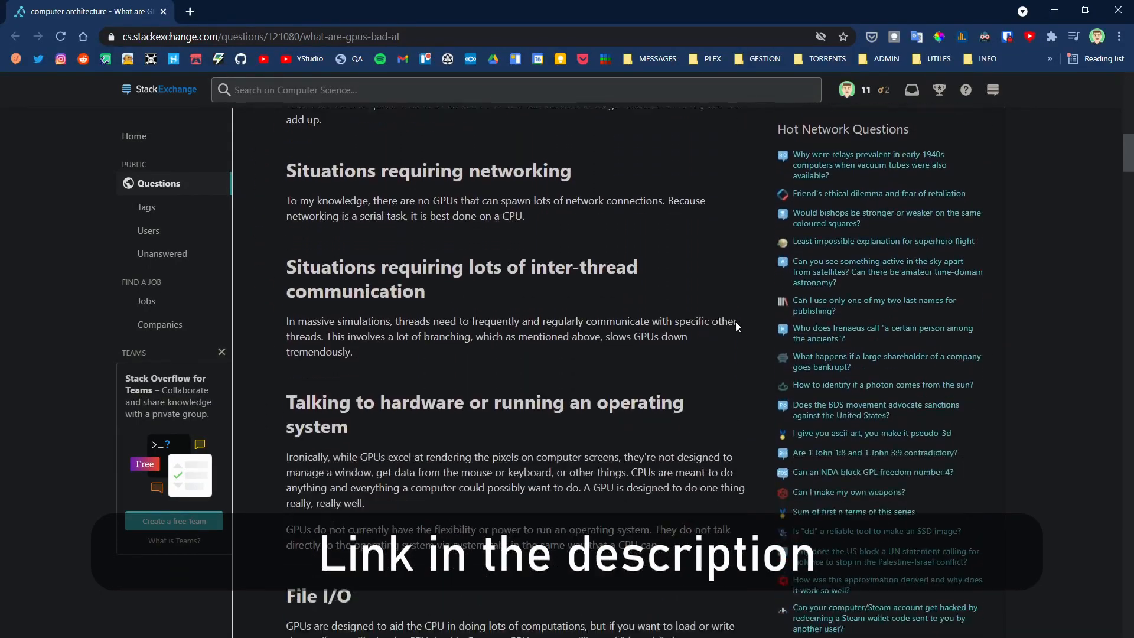
pyautogui.scroll(-3)
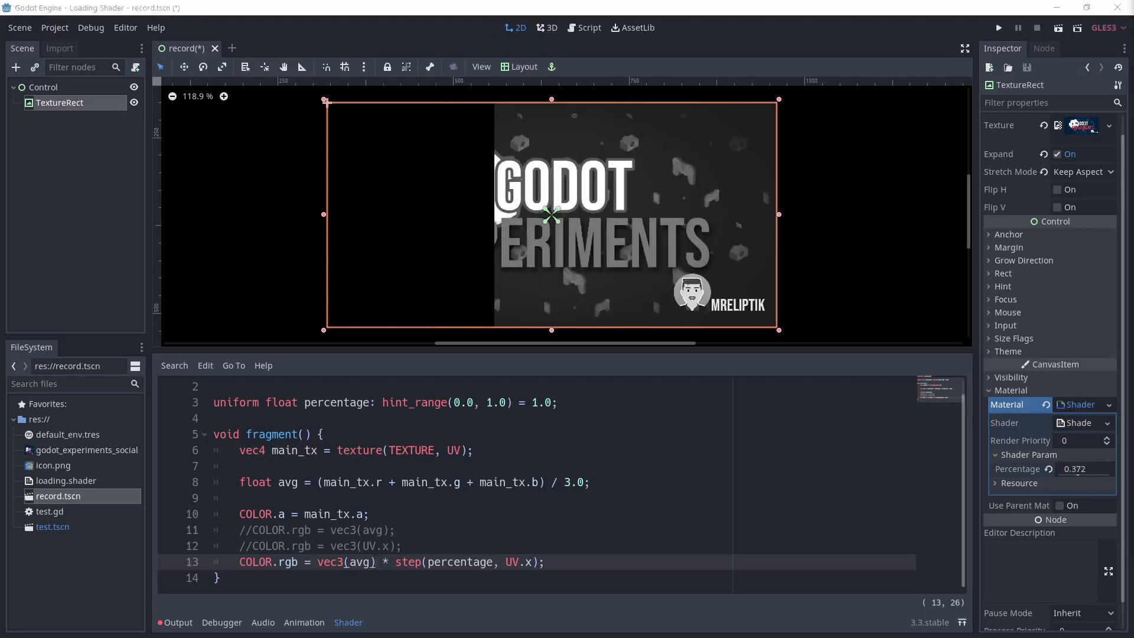
pyautogui.moveTo(326, 575)
pyautogui.write(' main_tx.rgb * step(UV.x, percentage) +')
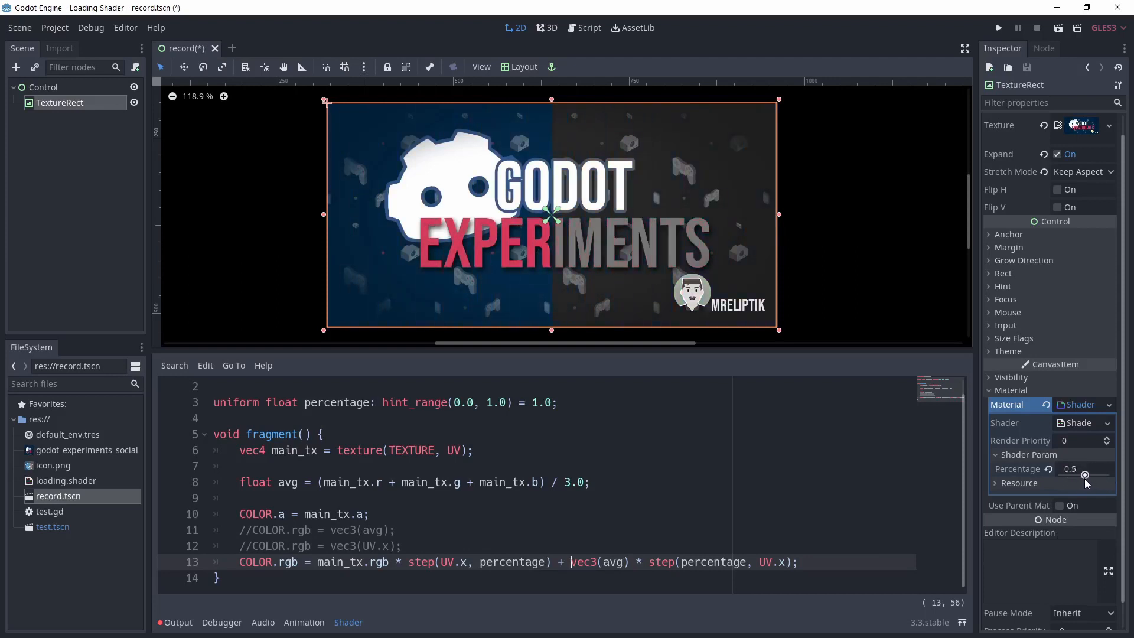
pyautogui.click(797, 562)
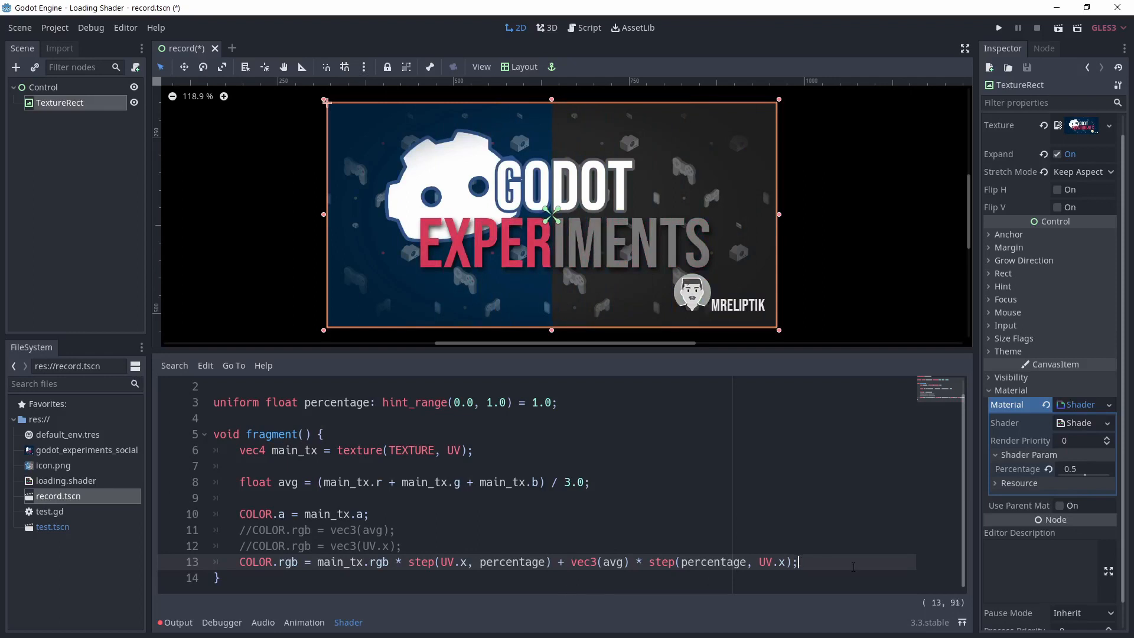